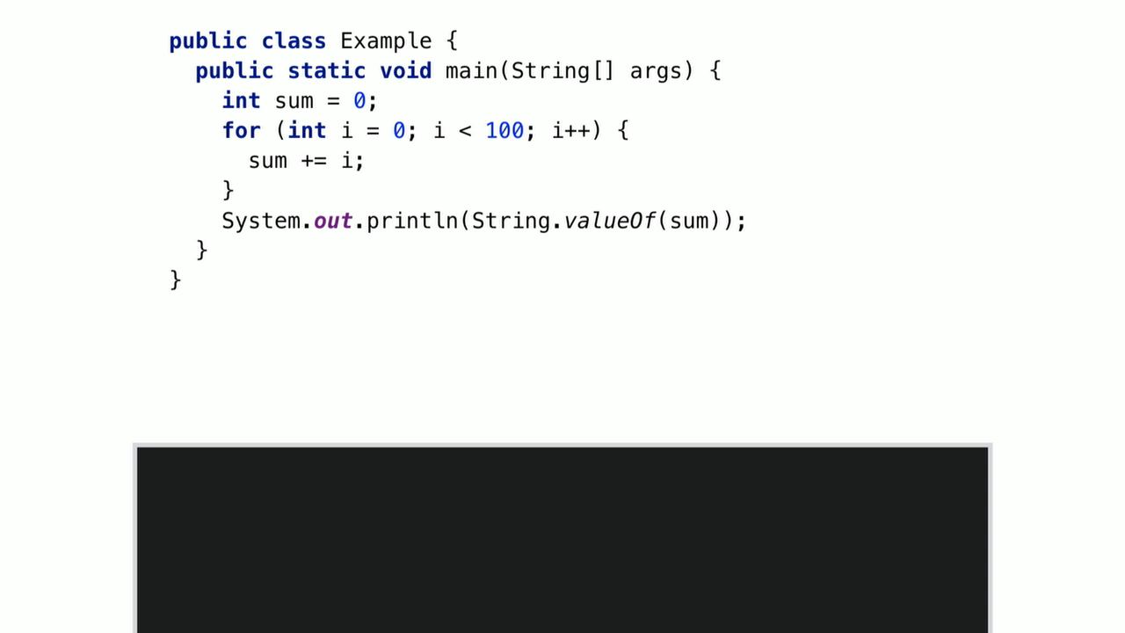
{"action": "type", "text": "groovy Example.groovy"}
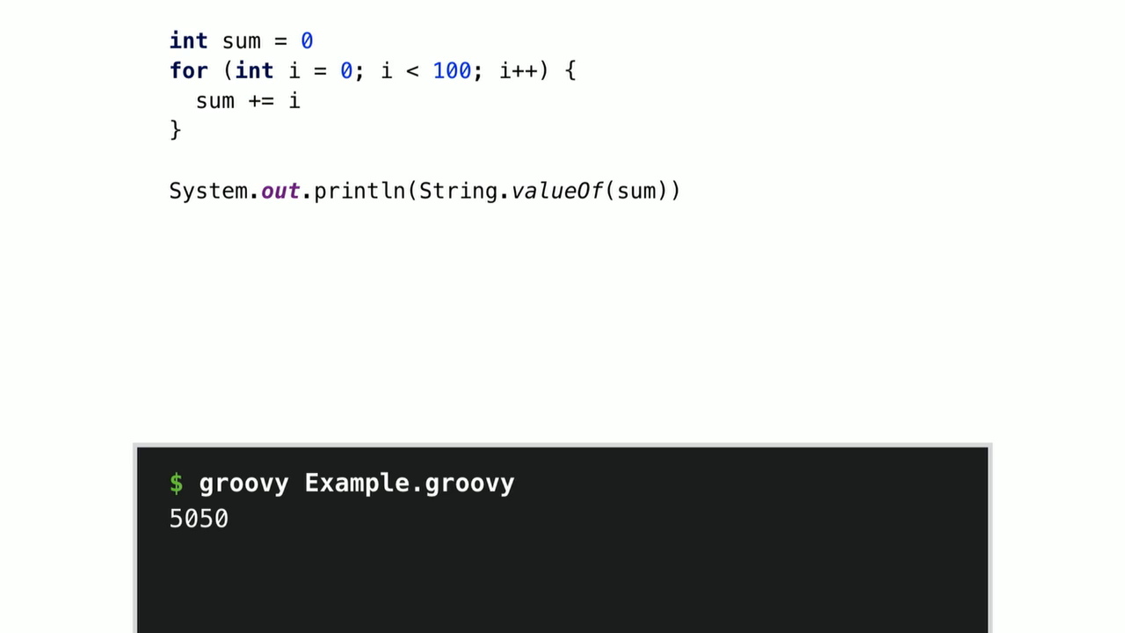
{"action": "type", "text": "for (i in 0..100) {"}
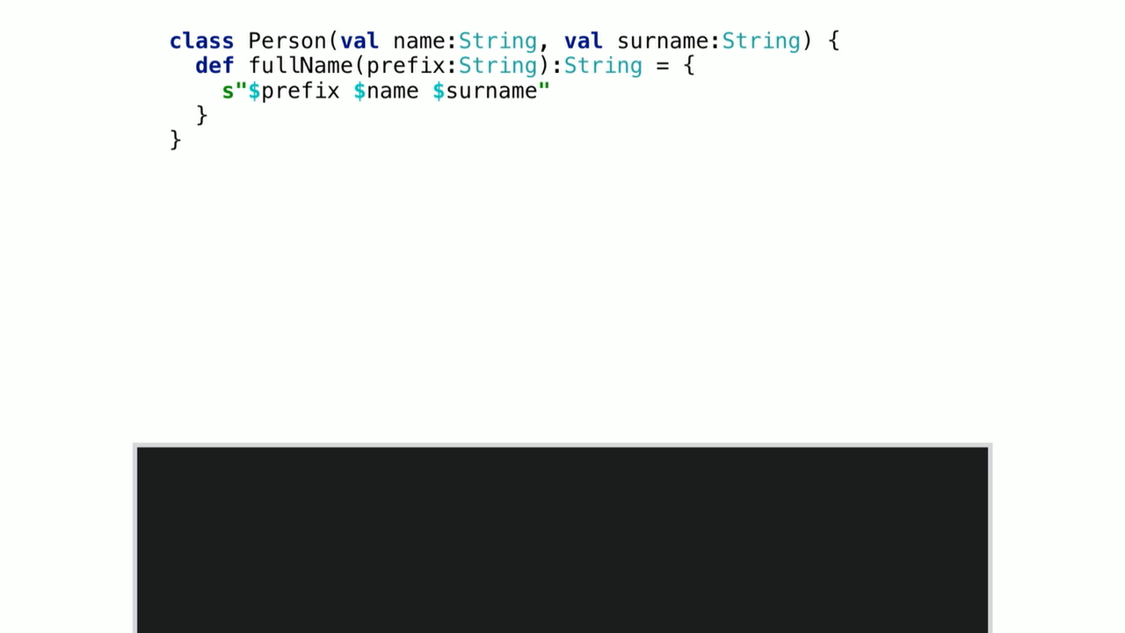
{"action": "type", "text": "sbt compile"}
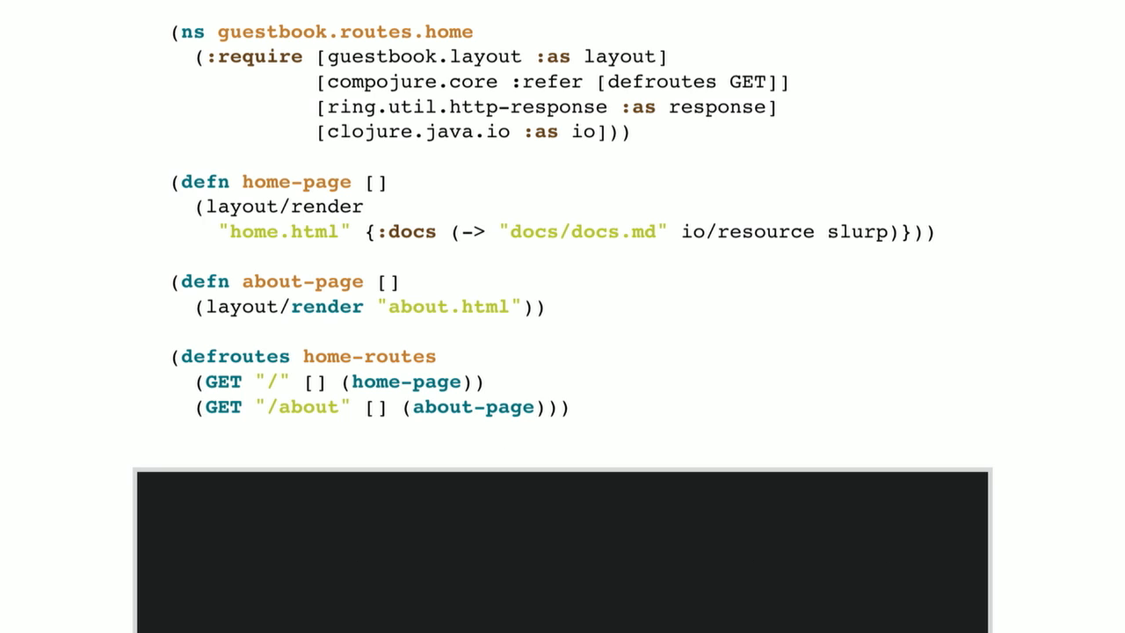
{"action": "type", "text": "u"}
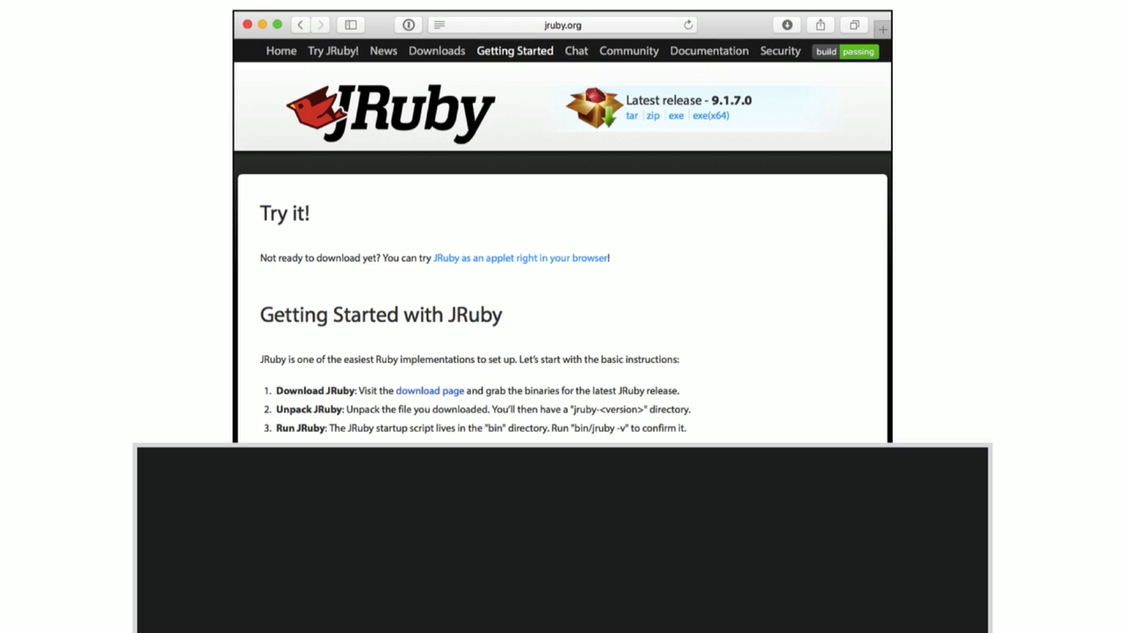
{"action": "type", "text": "rvm install jruby"}
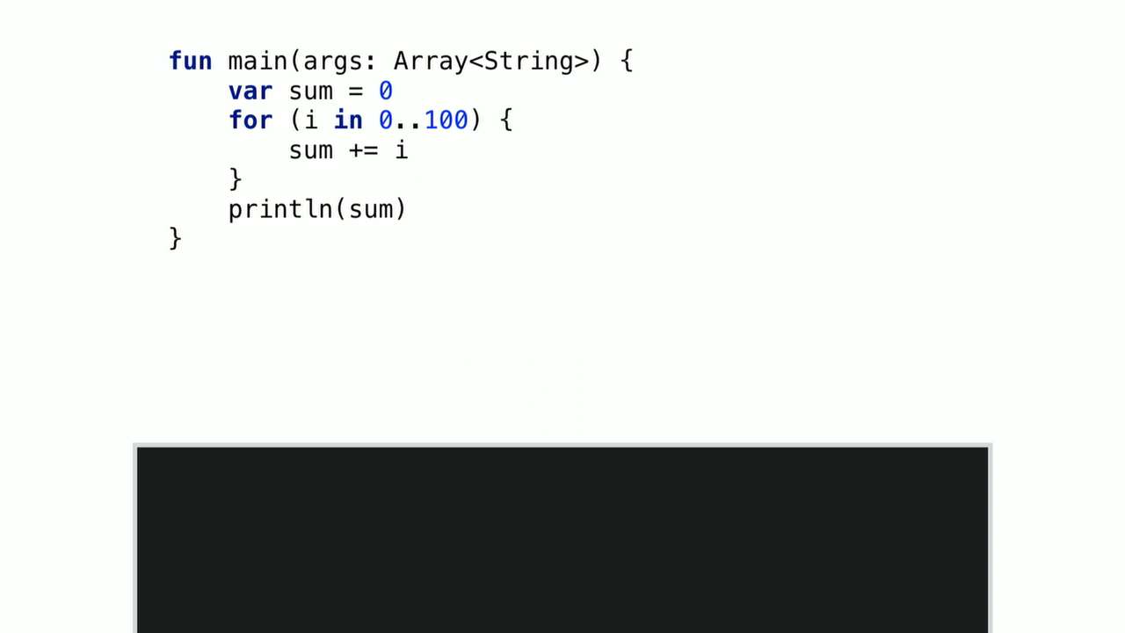
{"action": "type", "text": "sdk install kotlin"}
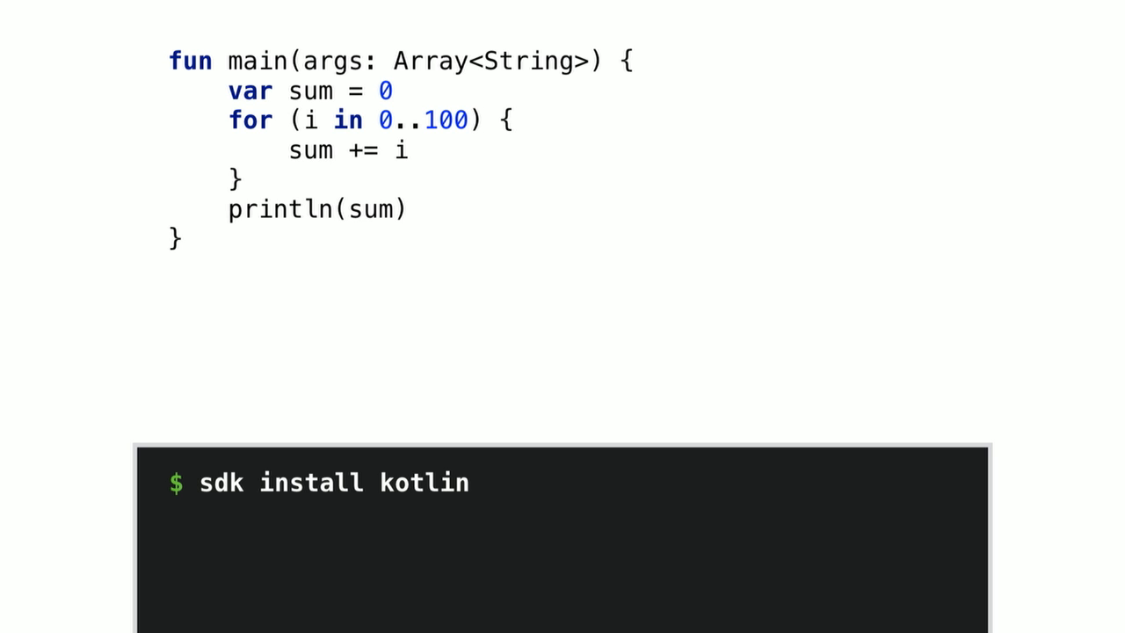